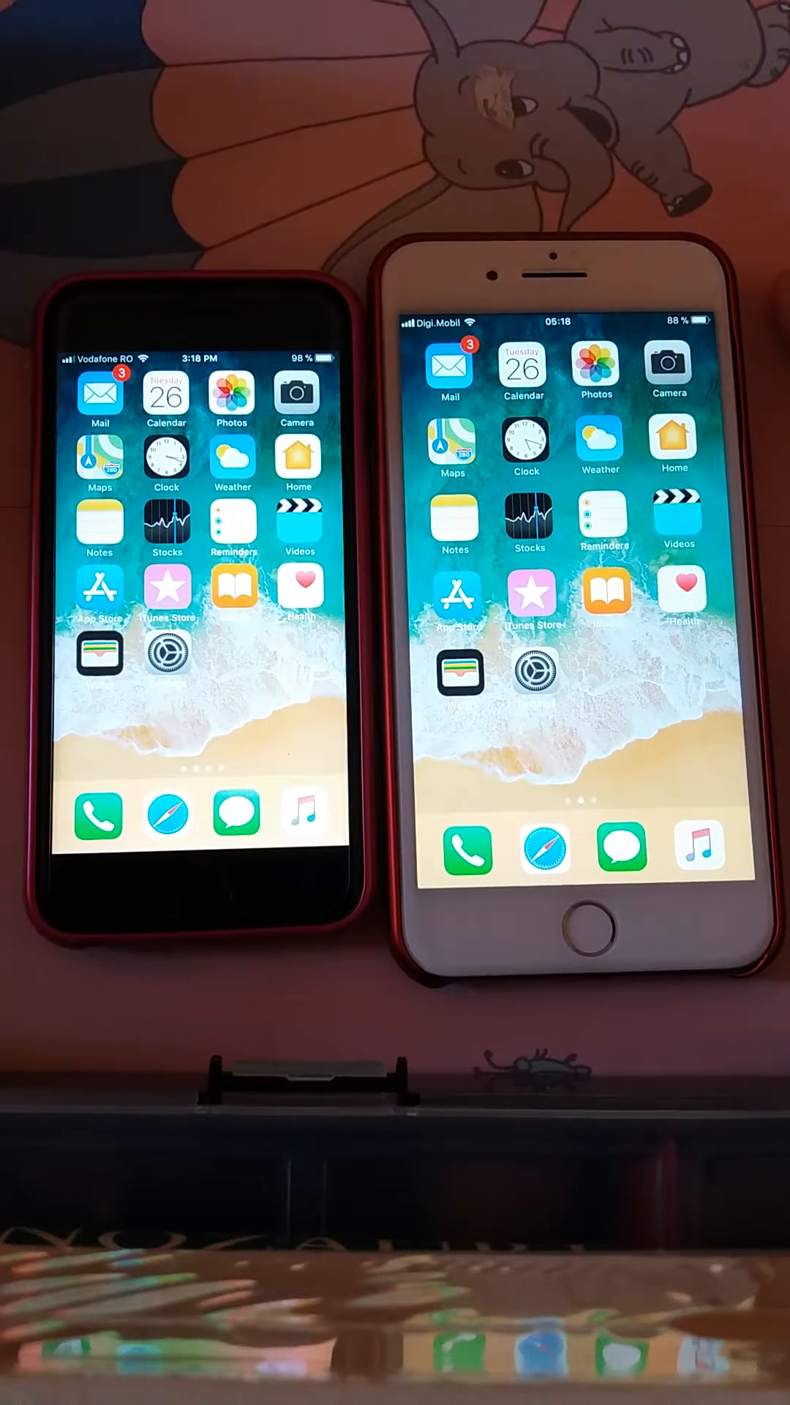
# Step: Open Settings on the iPhone 7 Plus and show the Apple ID account page
pyautogui.click(531, 668)
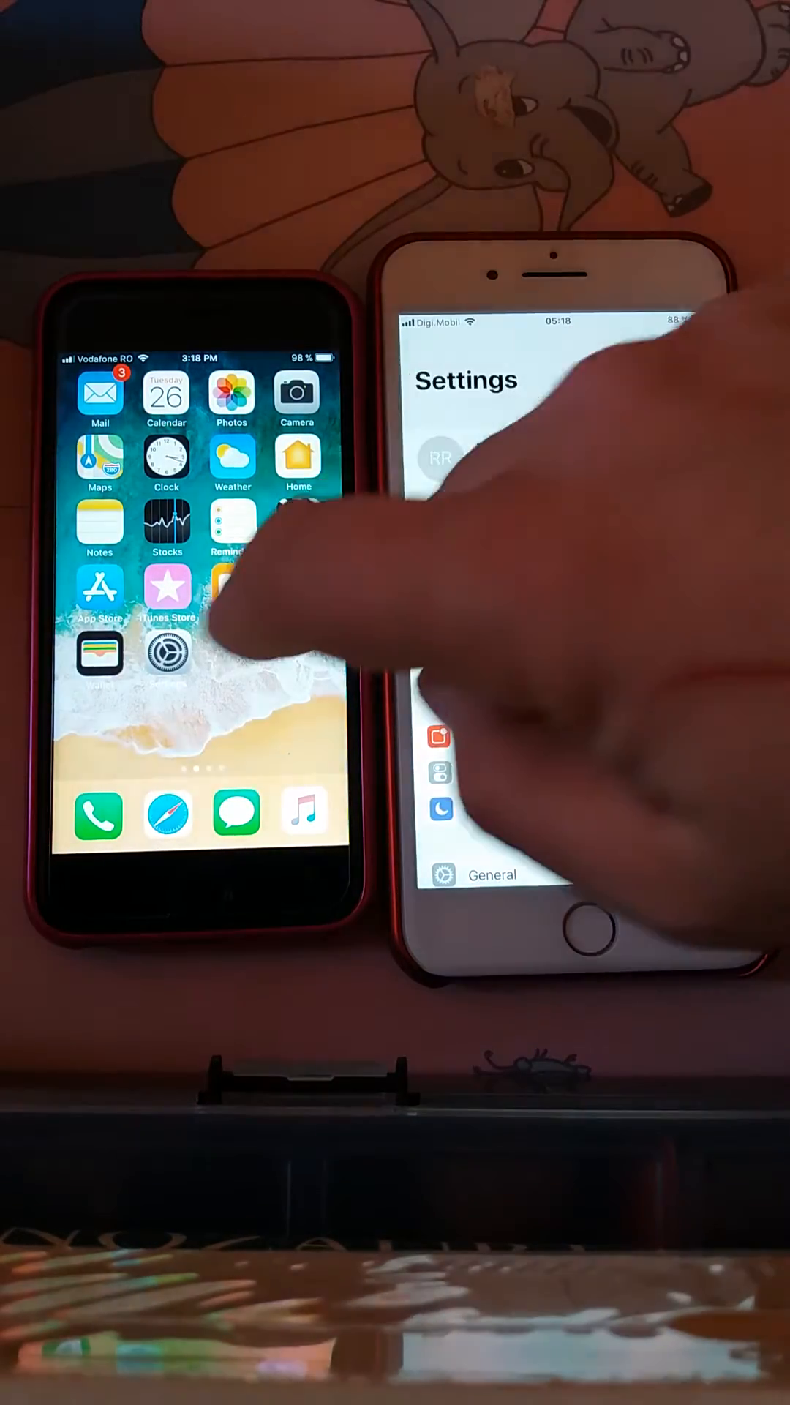
pyautogui.click(167, 659)
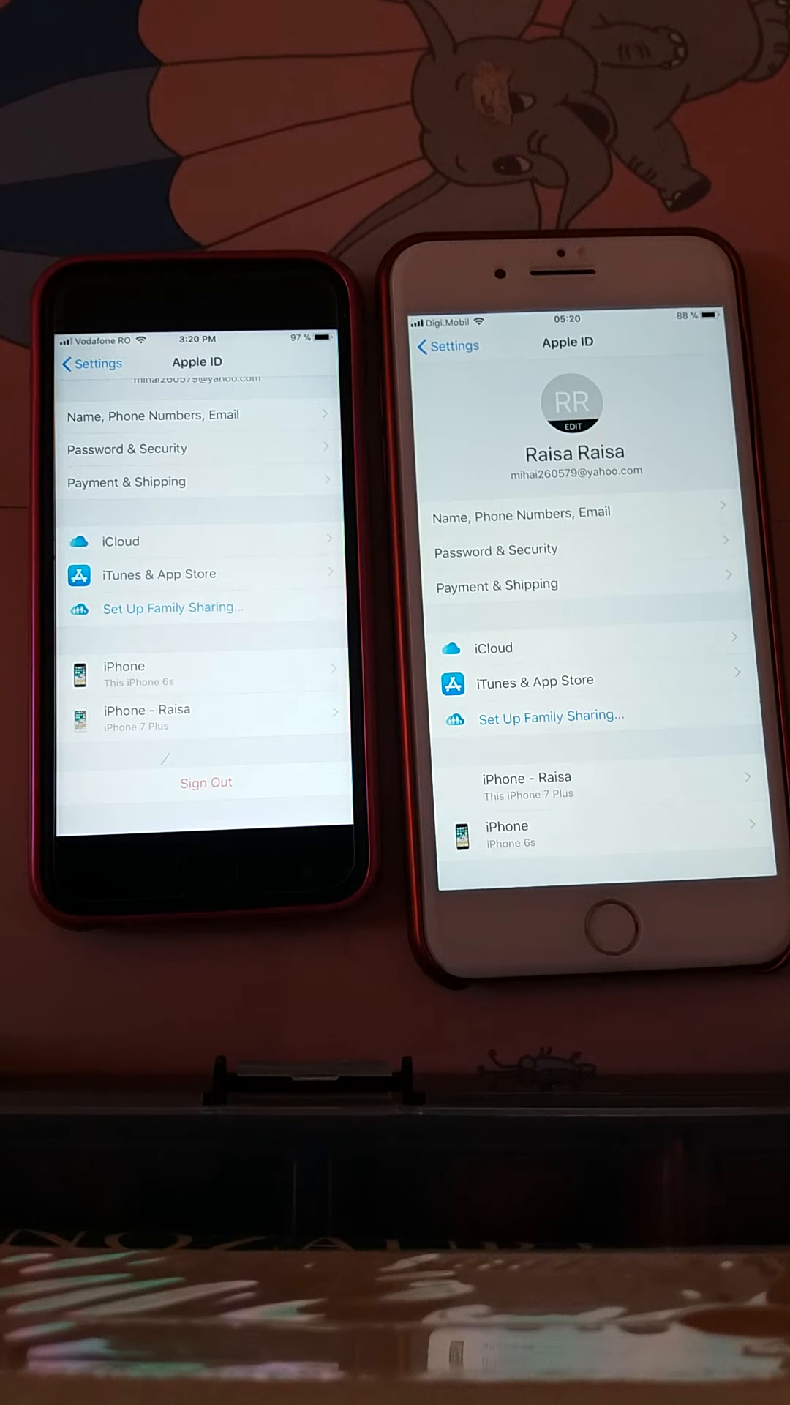
# Step: Sign the iPhone 6s out of Apple ID, confirming in the 'Are you sure?' alert
pyautogui.click(205, 783)
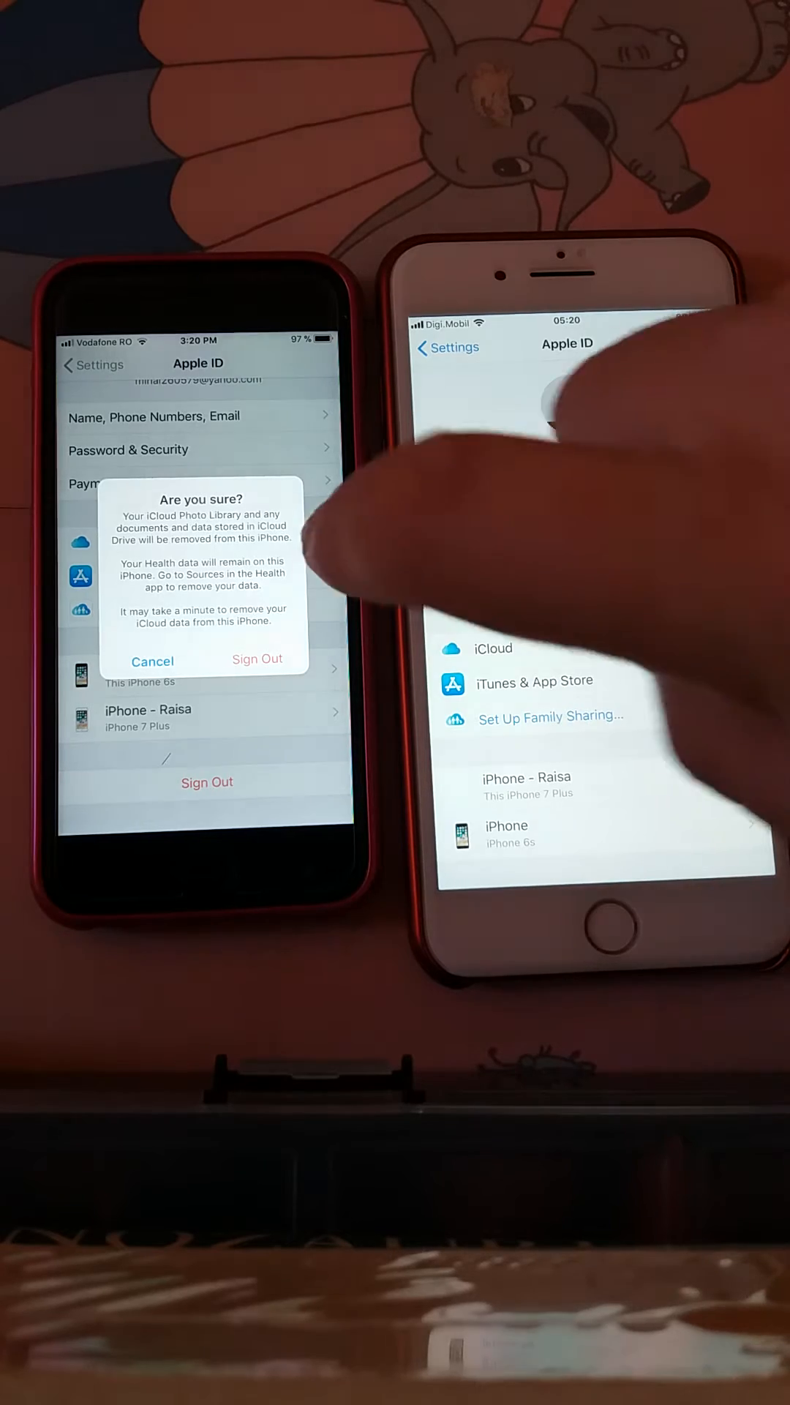
pyautogui.click(256, 660)
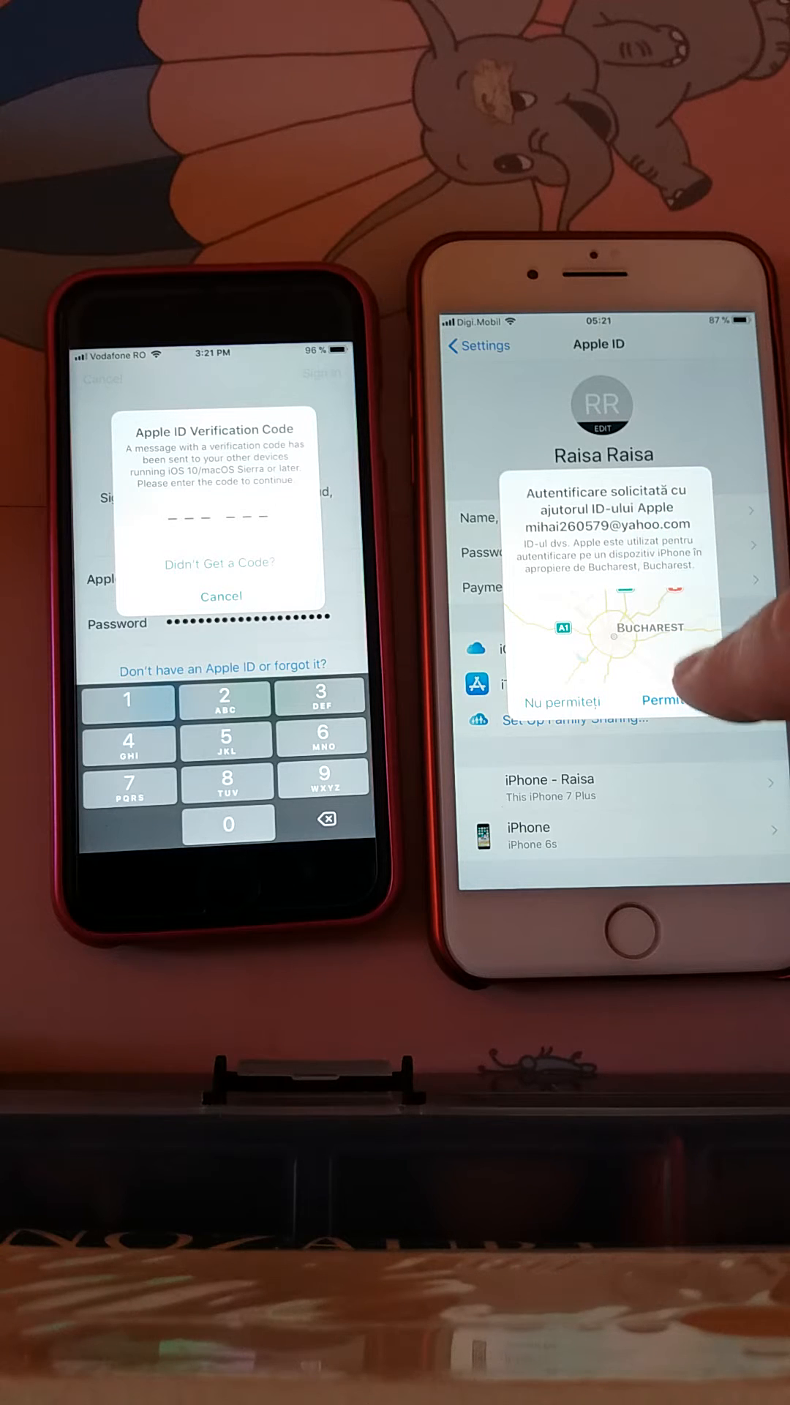
# Step: Allow the sign-in request on the iPhone 7 Plus to show code 932 985
pyautogui.click(662, 702)
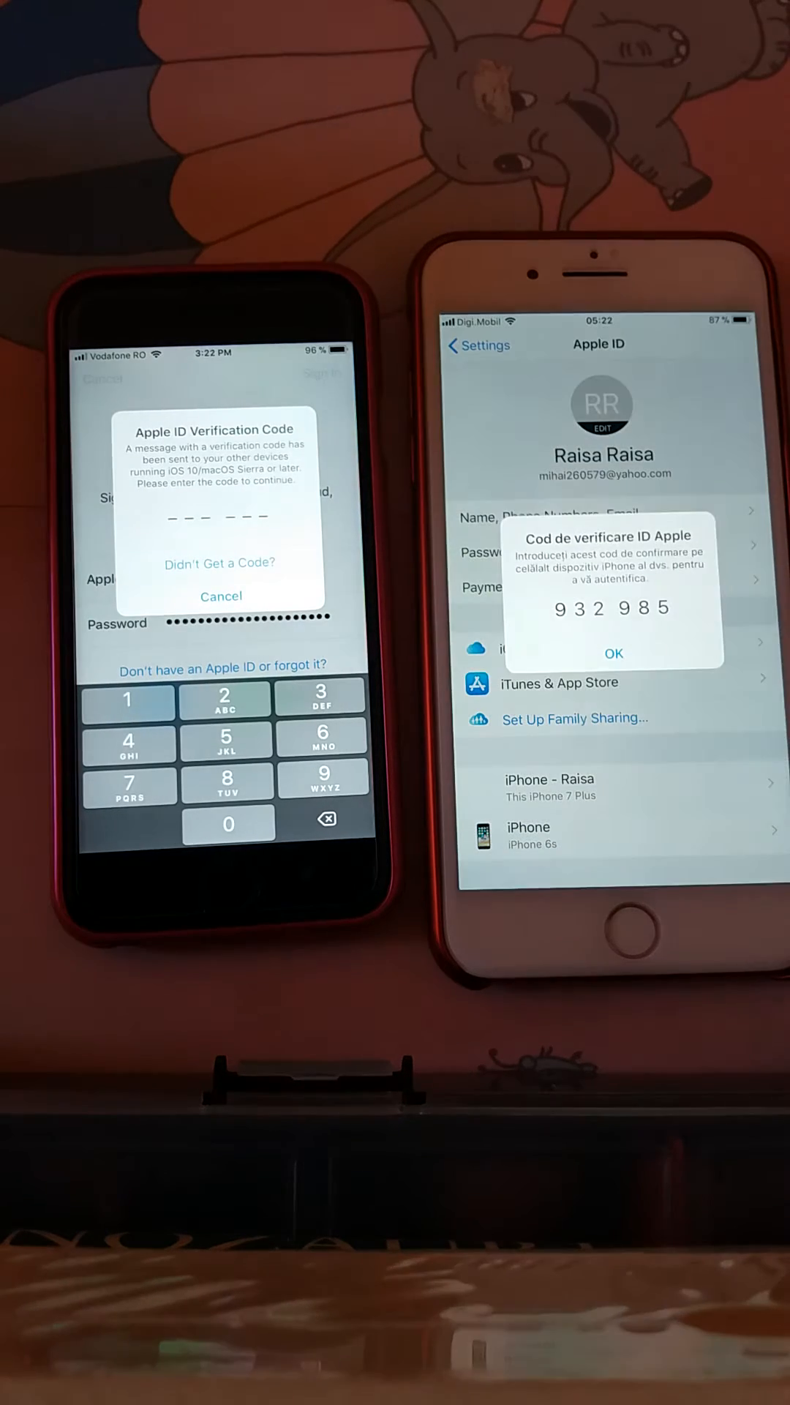